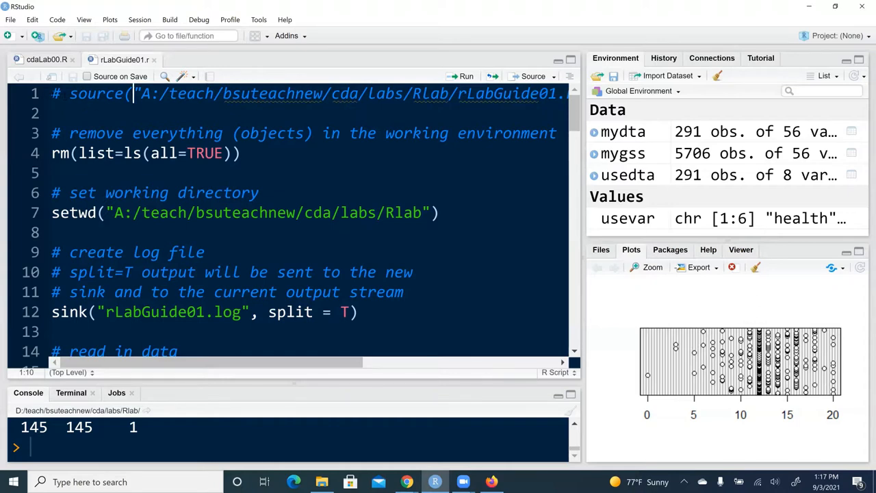
Widen the script editor pane and scroll right to reveal more of the line 1 source() command.
{"action": "left_click_drag", "start_coordinate": [52, 93], "coordinate": [130, 93]}
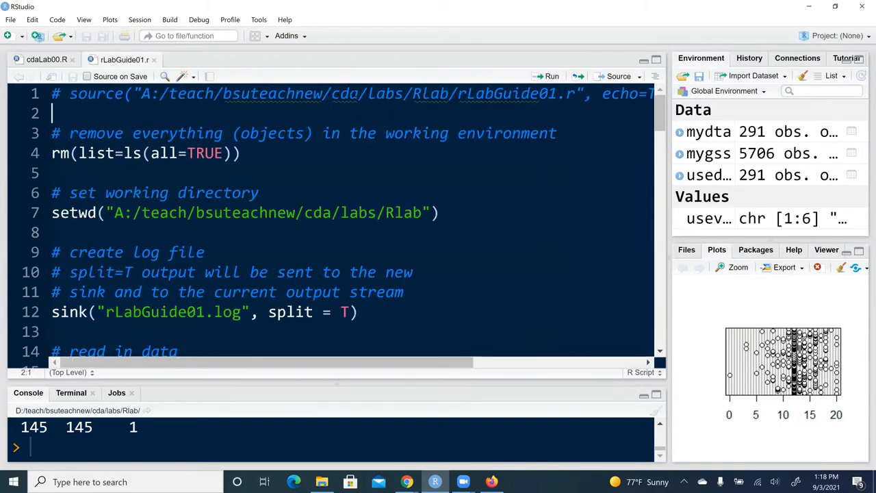
{"action": "scroll", "scroll_direction": "right", "scroll_amount": 3}
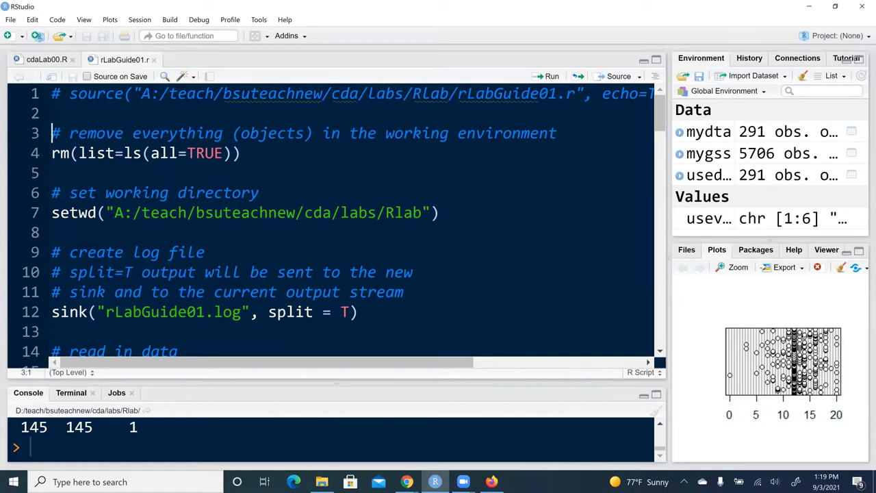
Select and run rm(list=ls(all=TRUE)) on lines 3–4 to empty the environment.
{"action": "left_click_drag", "start_coordinate": [52, 132], "coordinate": [226, 132]}
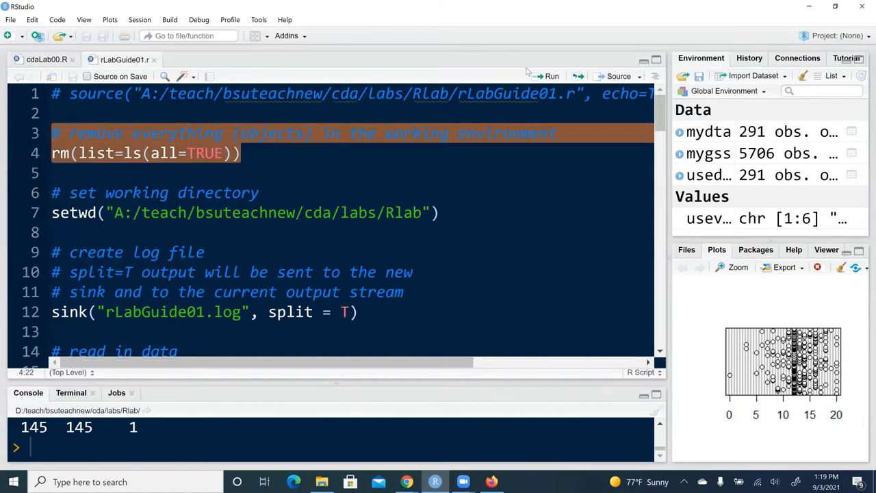
{"action": "mouse_move", "coordinate": [551, 76]}
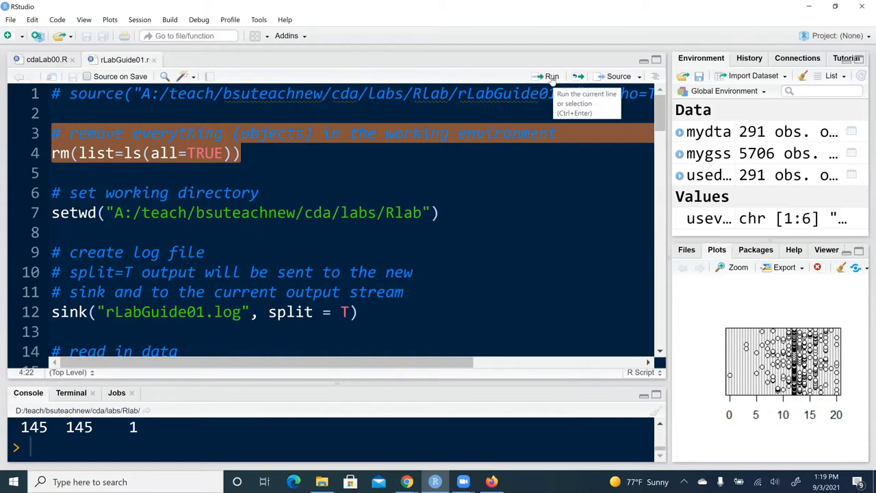
{"action": "mouse_move", "coordinate": [405, 133]}
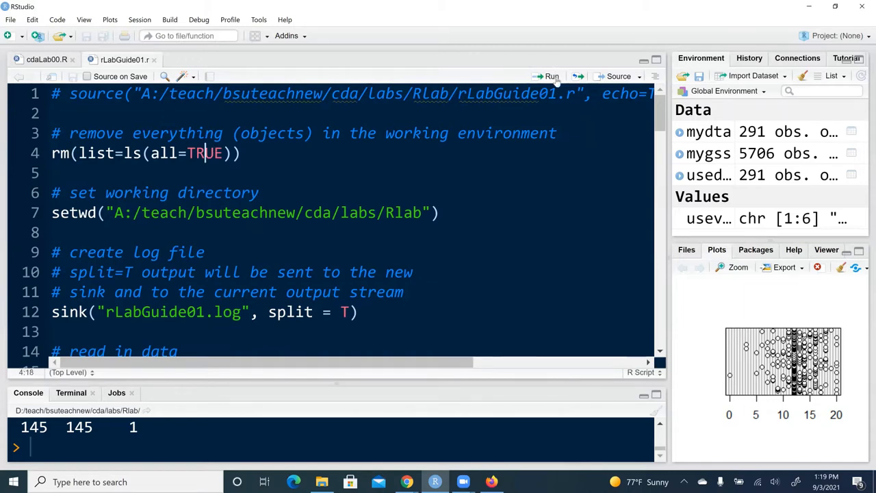
{"action": "left_click", "coordinate": [546, 76]}
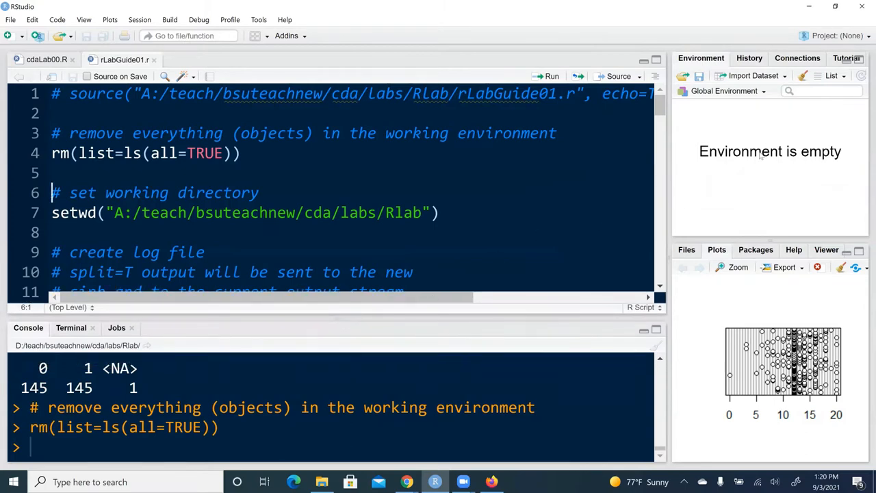
{"action": "mouse_move", "coordinate": [705, 169]}
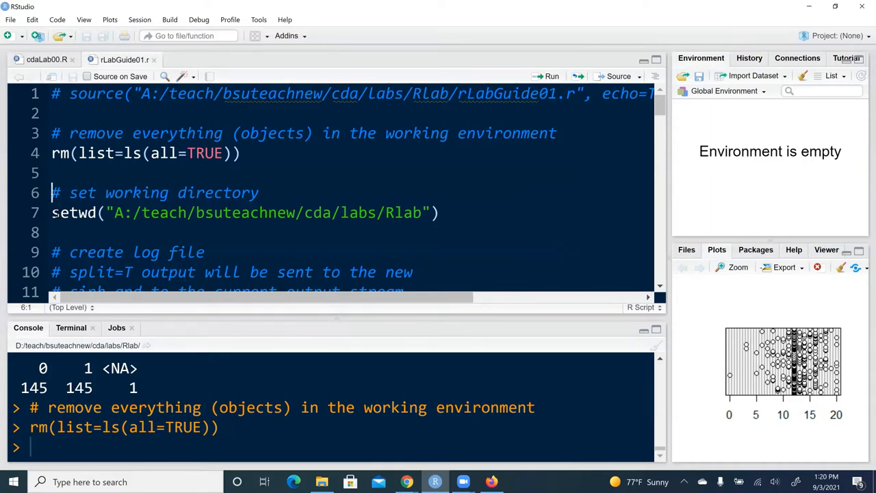
Run the line 7 setwd() with the A: path, getting a cannot-change-directory error.
{"action": "left_click", "coordinate": [62, 212]}
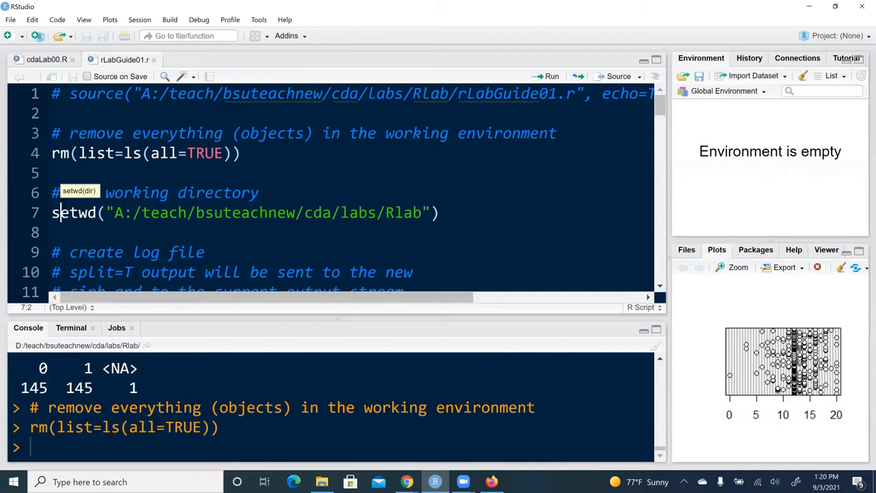
{"action": "mouse_move", "coordinate": [123, 184]}
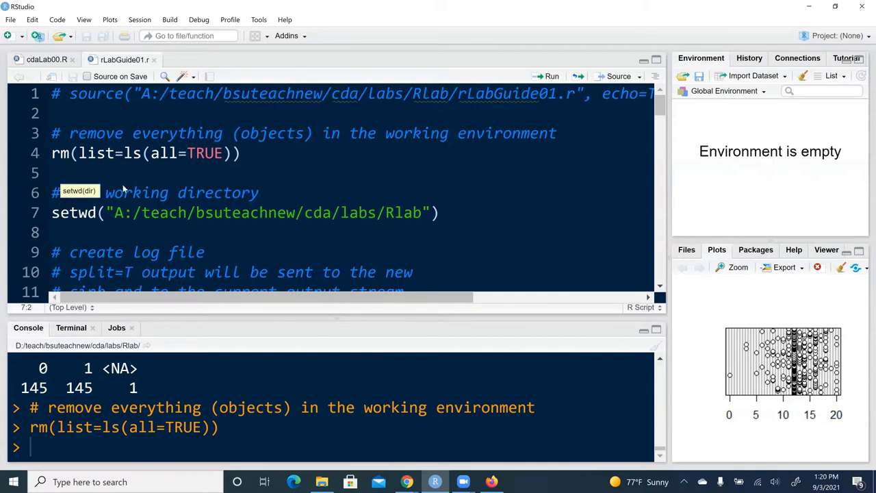
{"action": "scroll", "scroll_direction": "down", "scroll_amount": 3}
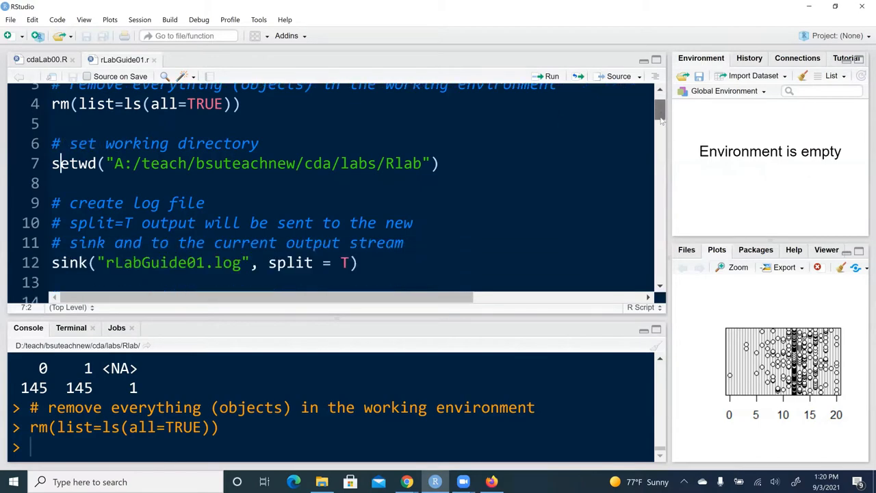
{"action": "scroll", "scroll_direction": "down", "scroll_amount": 3}
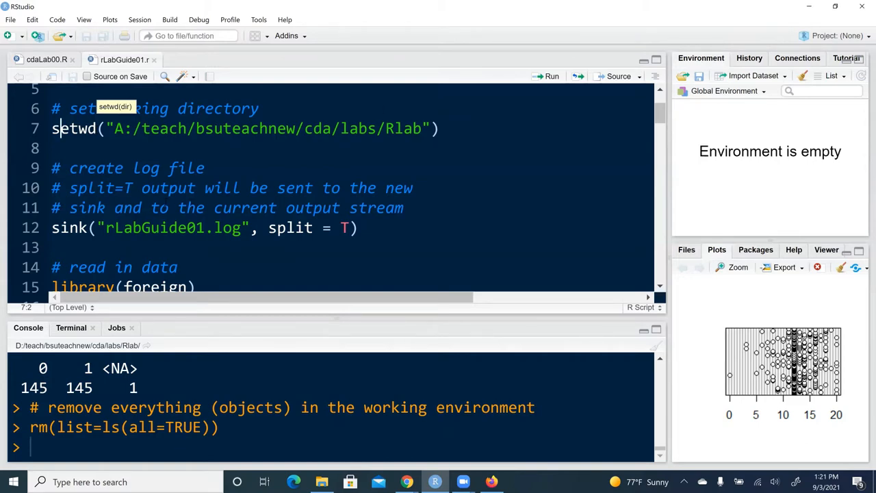
{"action": "scroll", "scroll_direction": "down", "scroll_amount": 3}
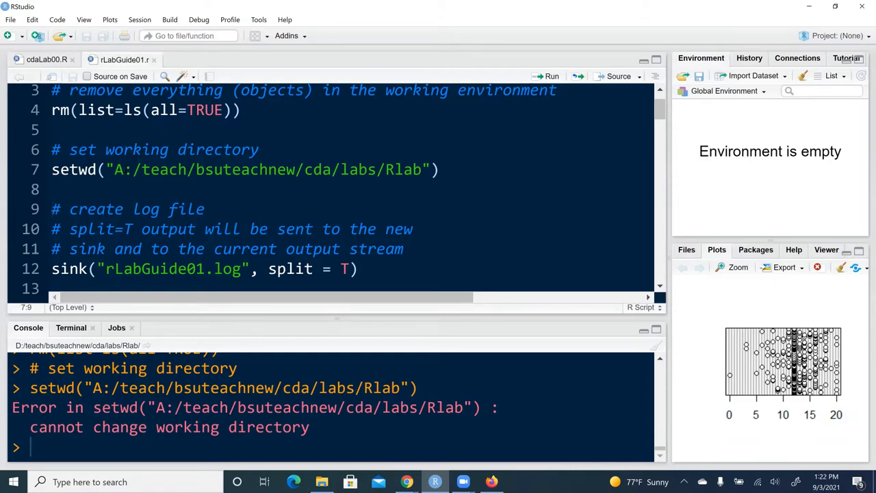
Change the setwd drive letter from A to D and rerun line 7 without error.
{"action": "type", "text": "D"}
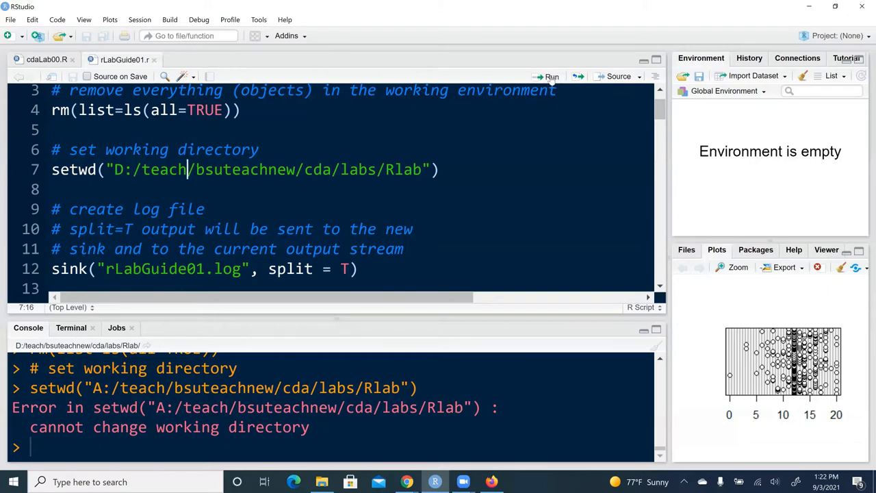
{"action": "left_click", "coordinate": [548, 76]}
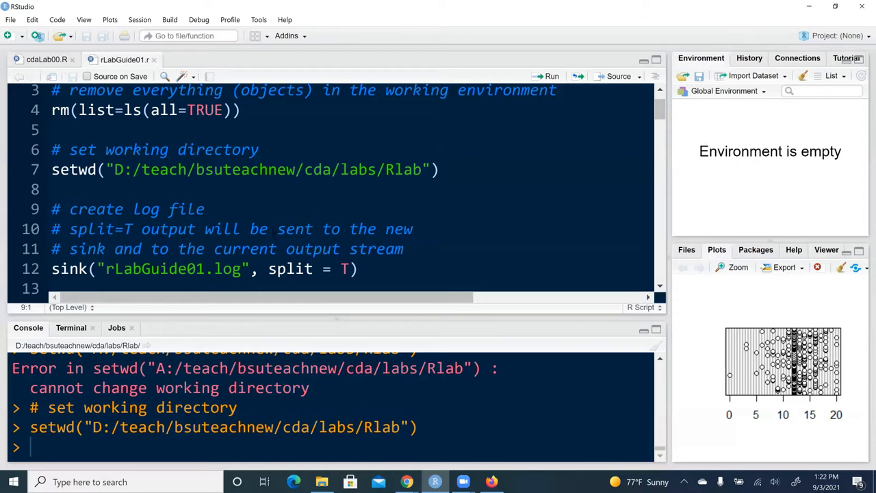
{"action": "scroll", "scroll_direction": "down", "scroll_amount": 3}
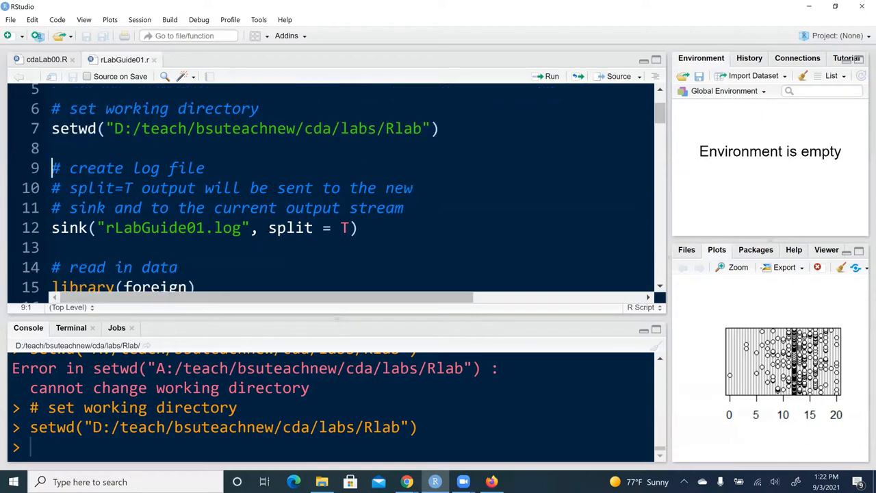
Run the setwd line for the D: Rlab folder and the '# create log file' comment.
{"action": "left_click", "coordinate": [170, 228]}
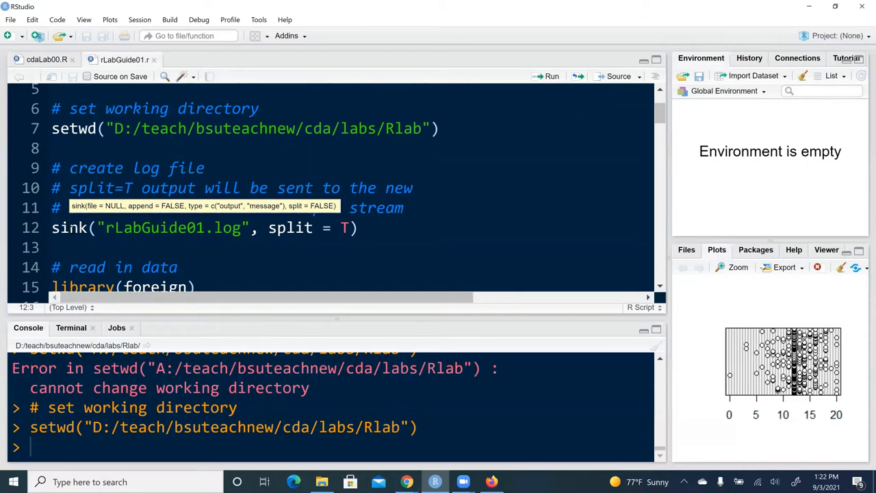
{"action": "left_click", "coordinate": [108, 227]}
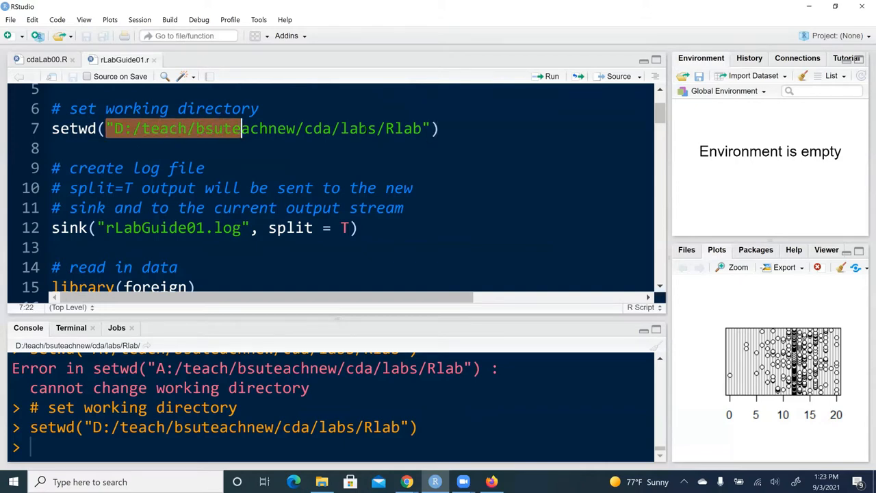
{"action": "left_click_drag", "start_coordinate": [239, 128], "coordinate": [431, 128]}
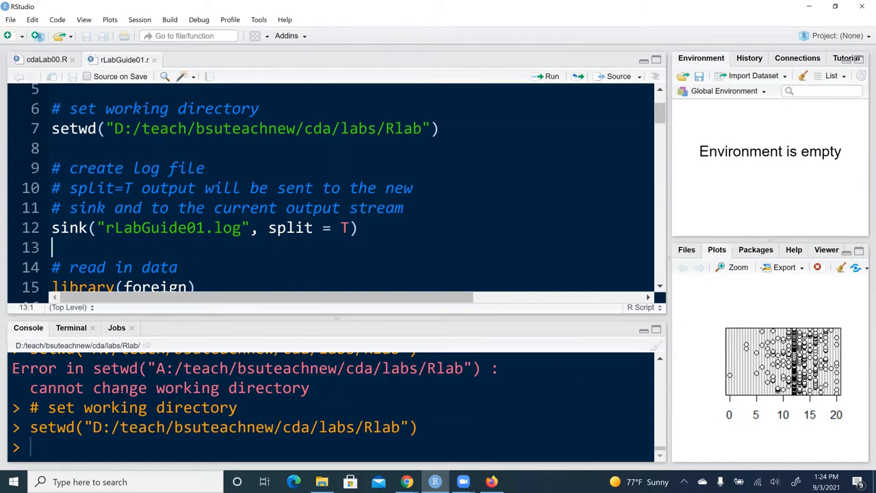
{"action": "left_click", "coordinate": [106, 227]}
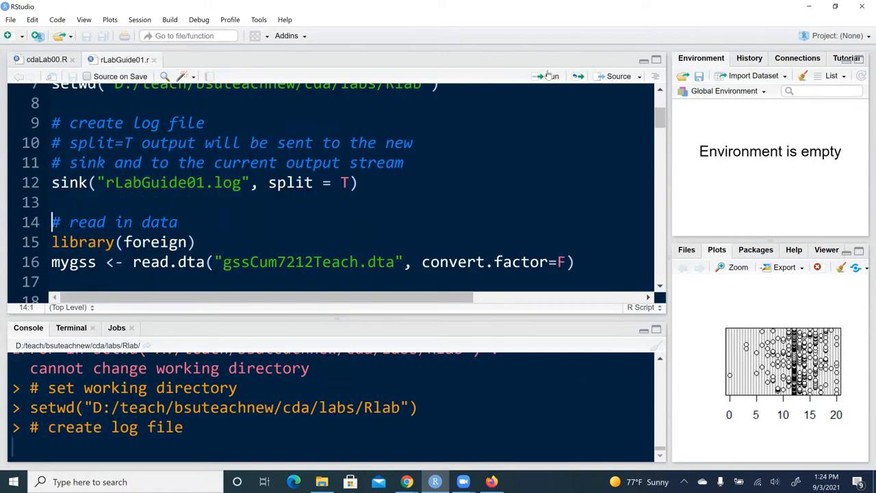
Run the sink logging command, the health summary and tabulation, and dotchart(usedta$educ).
{"action": "left_click", "coordinate": [548, 76]}
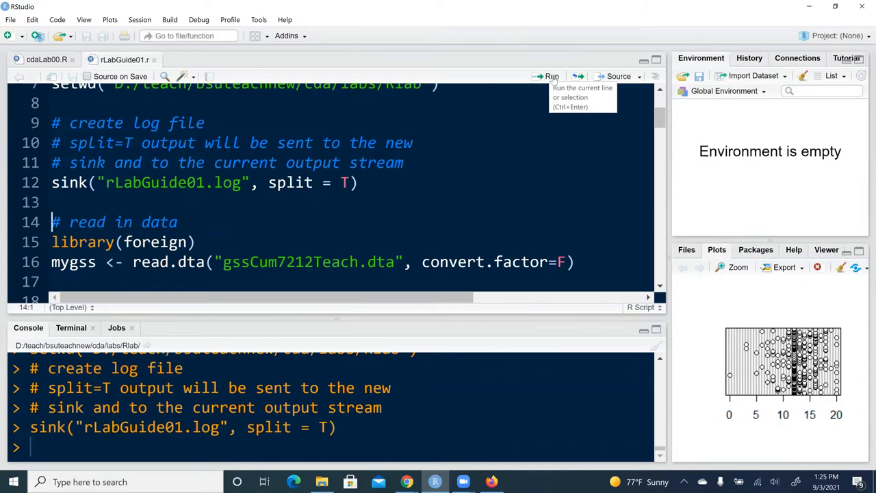
{"action": "left_click", "coordinate": [549, 76]}
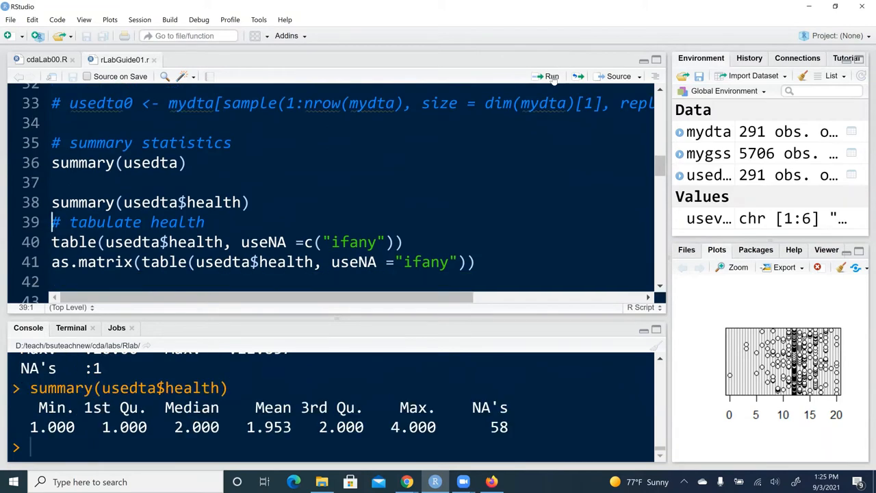
{"action": "mouse_move", "coordinate": [553, 76]}
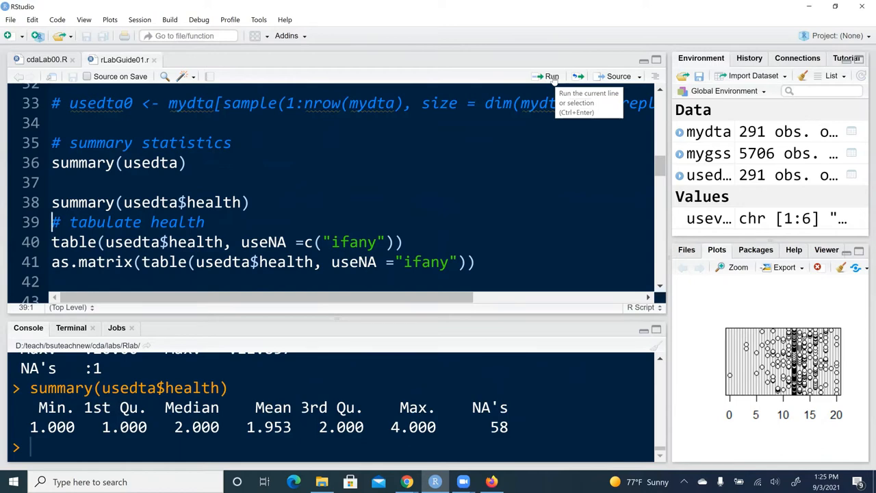
{"action": "left_click", "coordinate": [549, 76]}
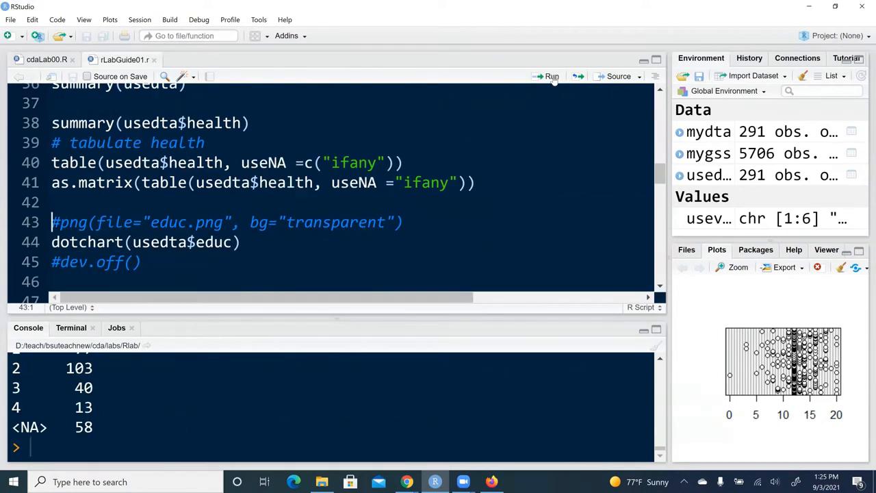
{"action": "left_click", "coordinate": [549, 76]}
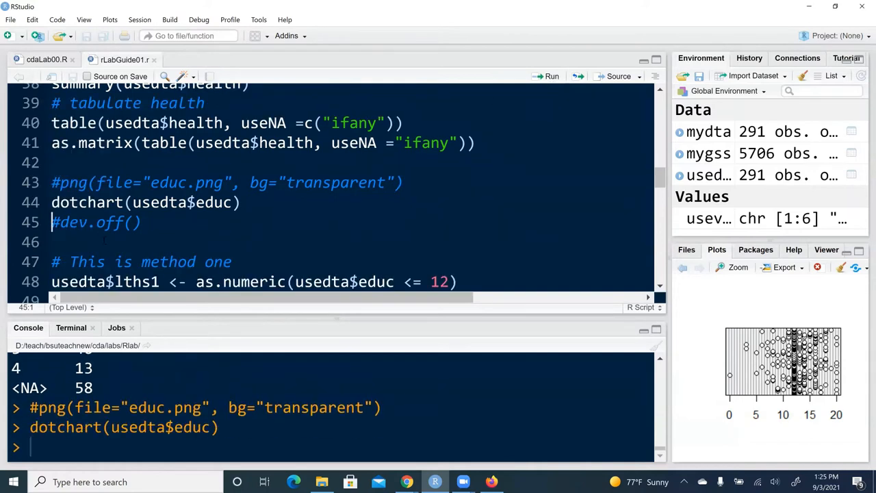
{"action": "mouse_move", "coordinate": [701, 411]}
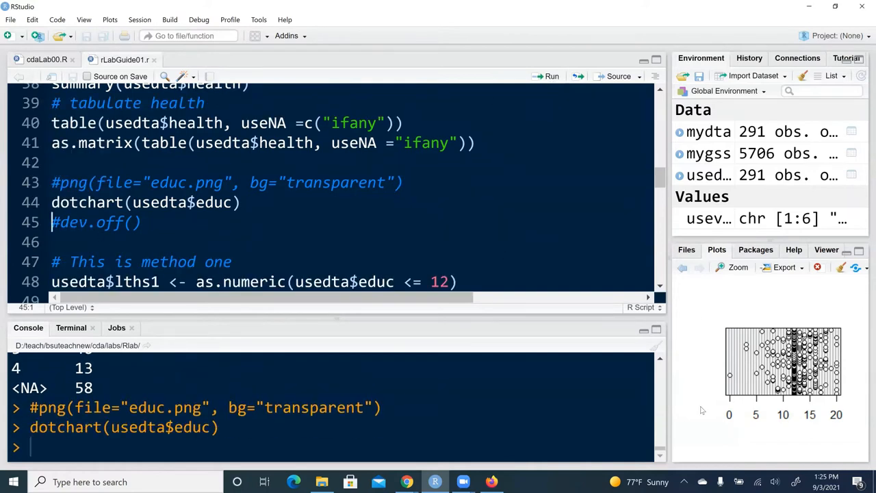
{"action": "mouse_move", "coordinate": [859, 402]}
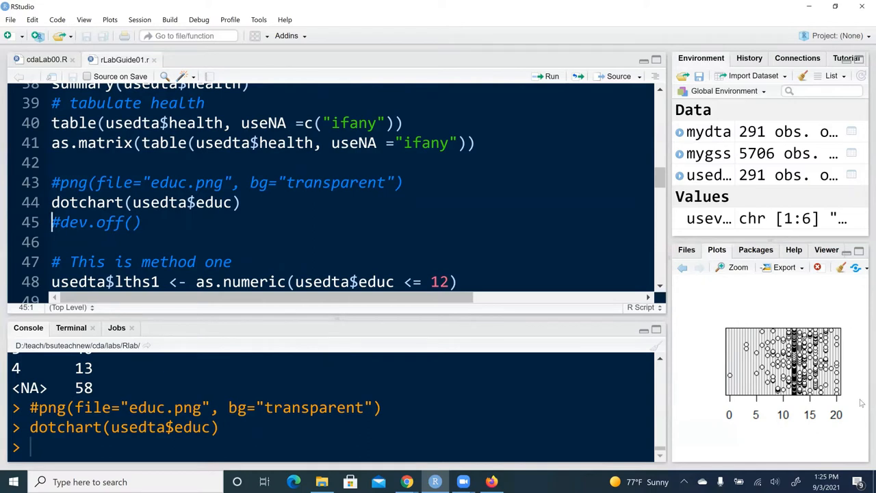
{"action": "mouse_move", "coordinate": [595, 441]}
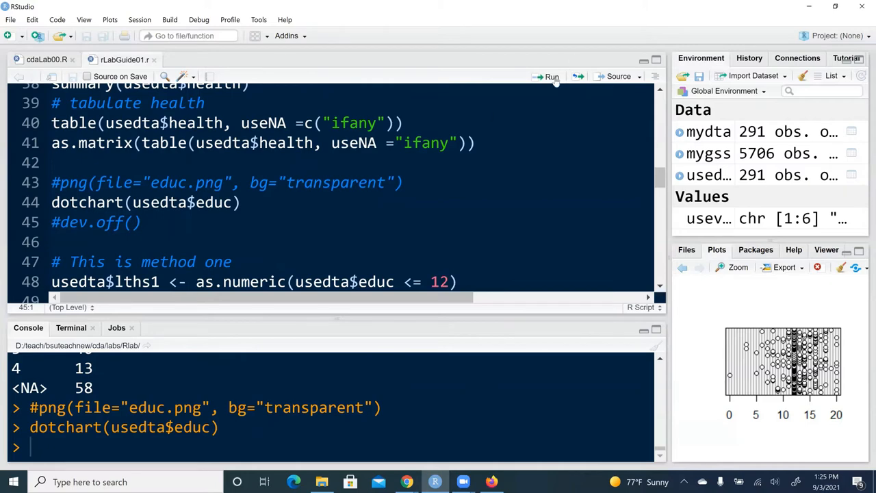
Create and cross-tabulate lths1/lths2, load Hmisc, label lths1, and recode it as ordered.
{"action": "left_click", "coordinate": [549, 76]}
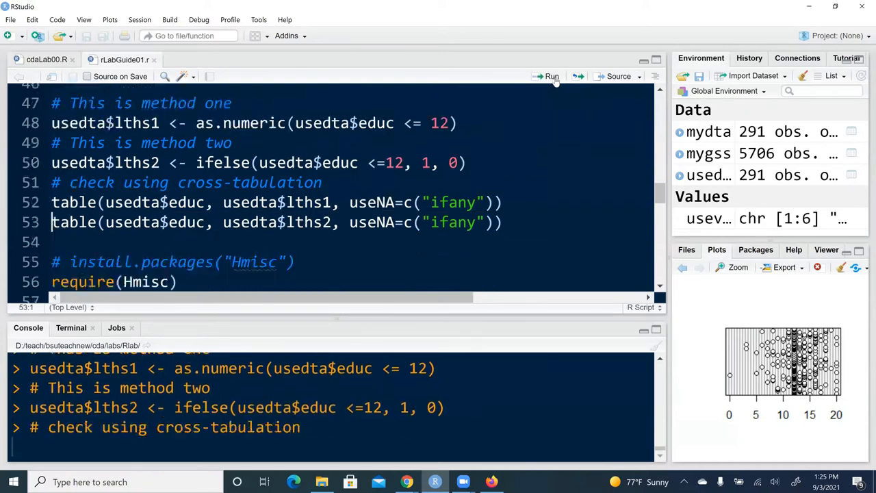
{"action": "left_click", "coordinate": [549, 76]}
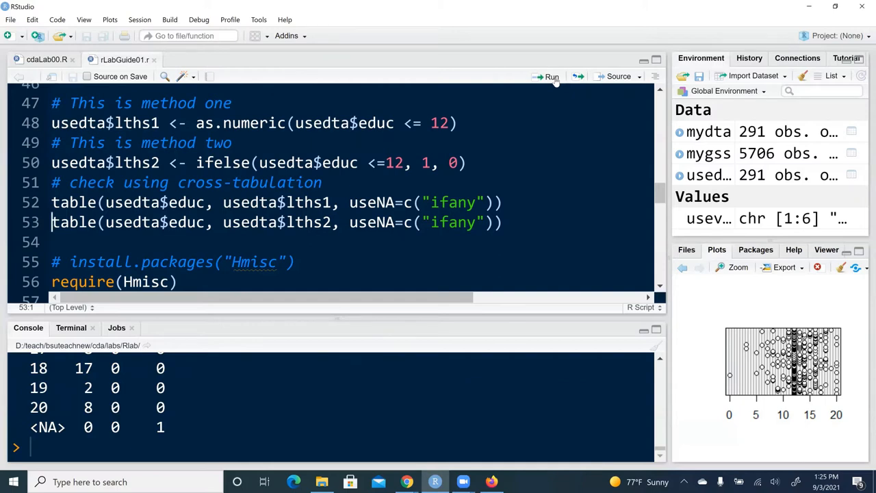
{"action": "left_click", "coordinate": [548, 76]}
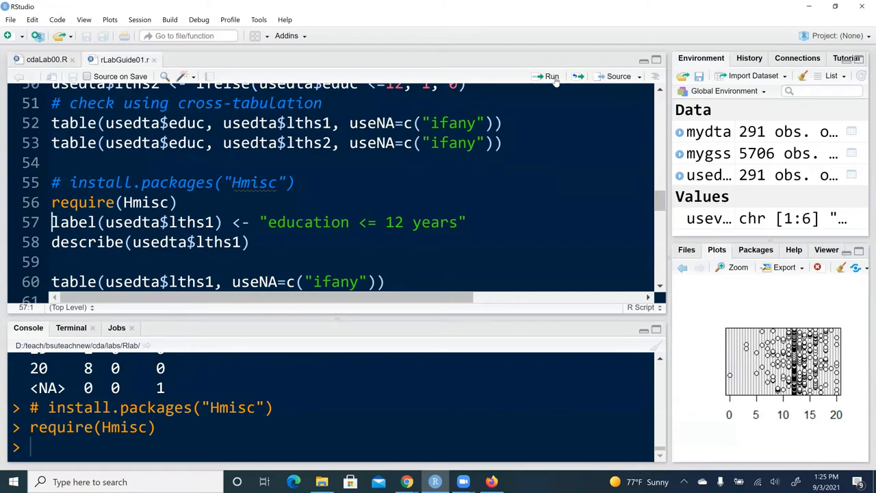
{"action": "left_click", "coordinate": [549, 76]}
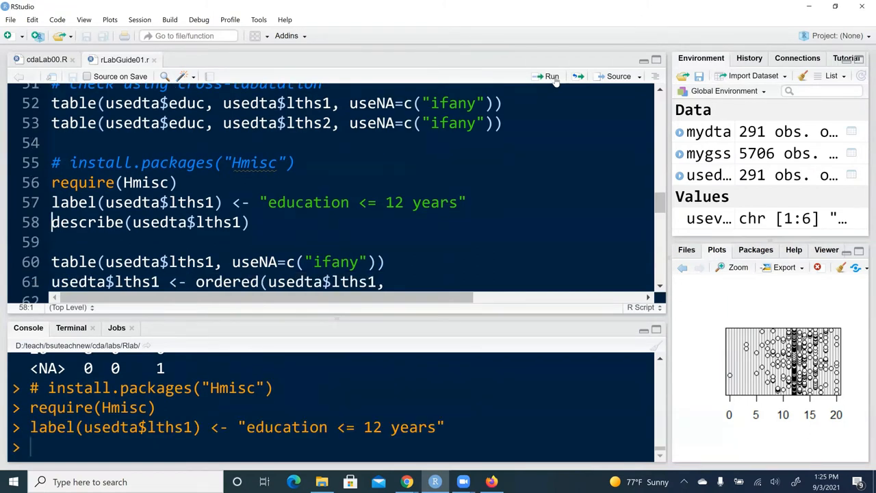
{"action": "left_click", "coordinate": [548, 76]}
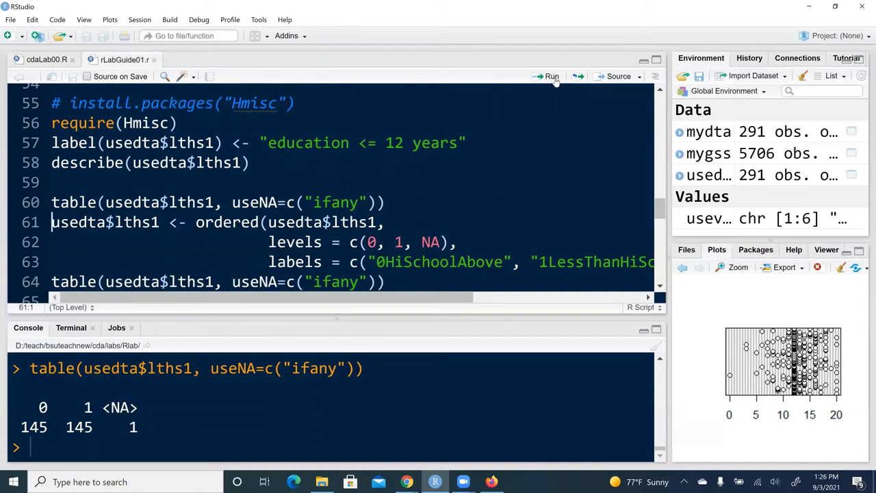
{"action": "left_click", "coordinate": [550, 76]}
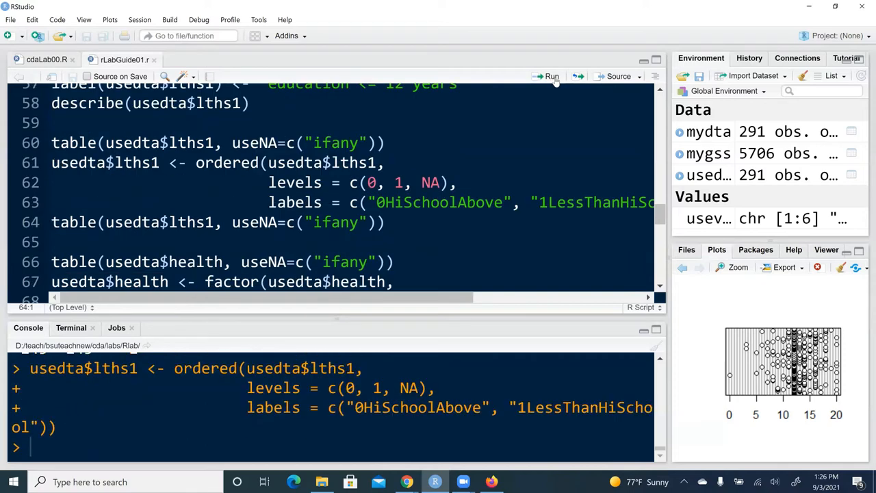
{"action": "left_click", "coordinate": [550, 76]}
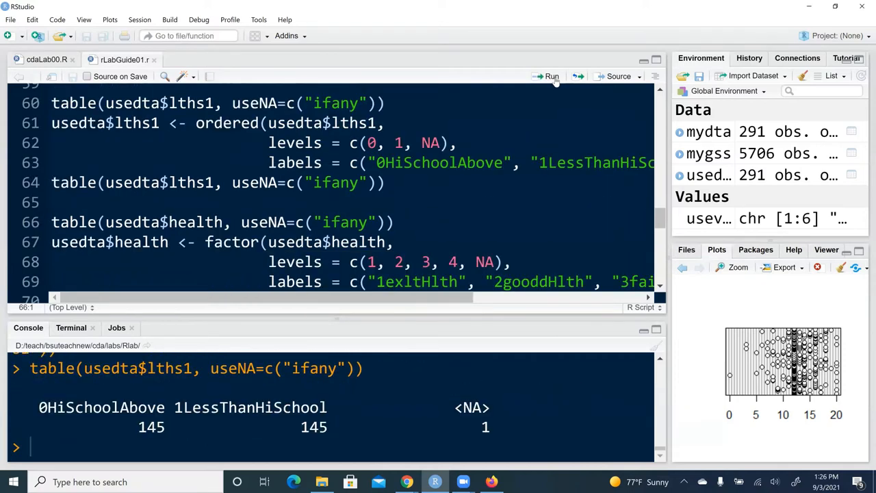
Factor-relabel health, recode education into four-level edlv, and plot educ against edlv.
{"action": "left_click", "coordinate": [549, 76]}
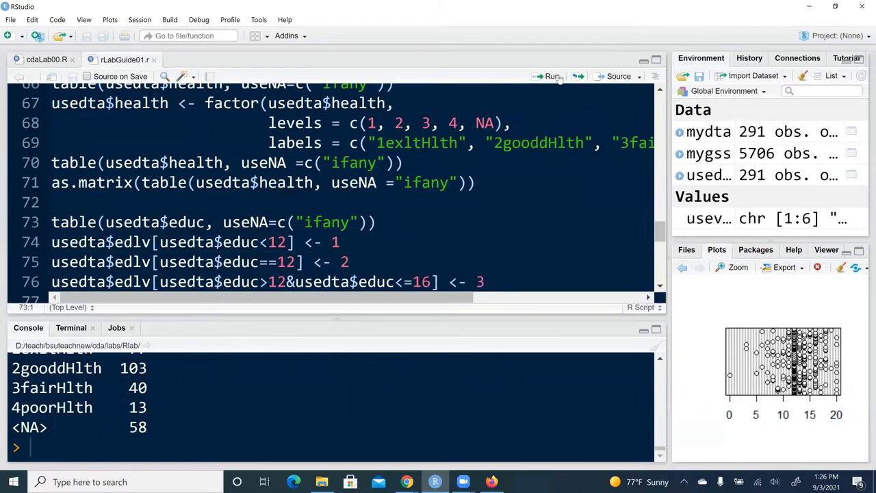
{"action": "mouse_move", "coordinate": [550, 76]}
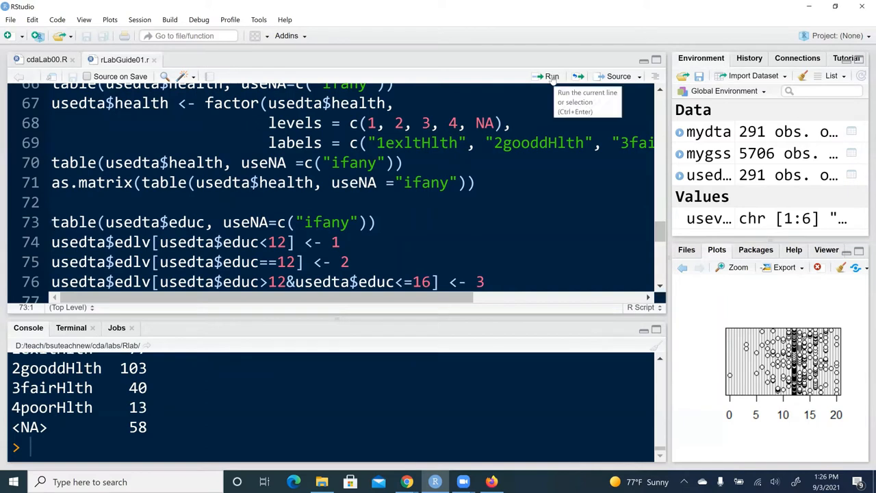
{"action": "mouse_move", "coordinate": [551, 76]}
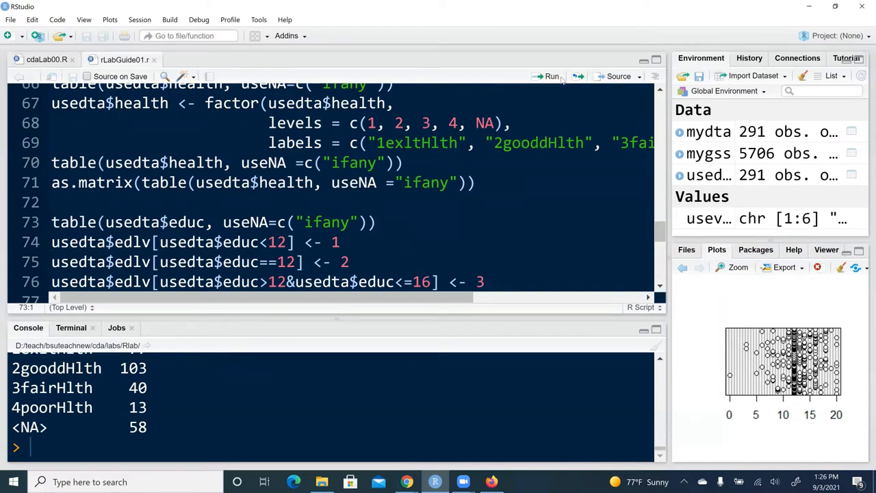
{"action": "left_click", "coordinate": [549, 76]}
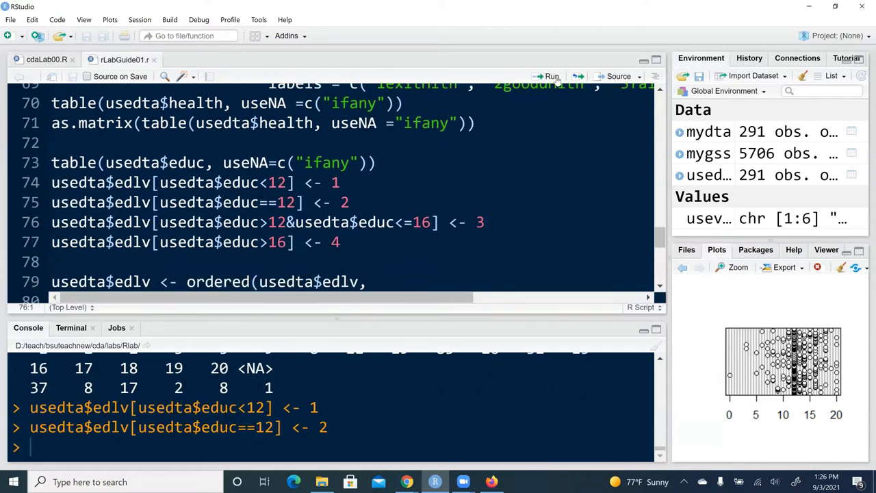
{"action": "left_click", "coordinate": [550, 76]}
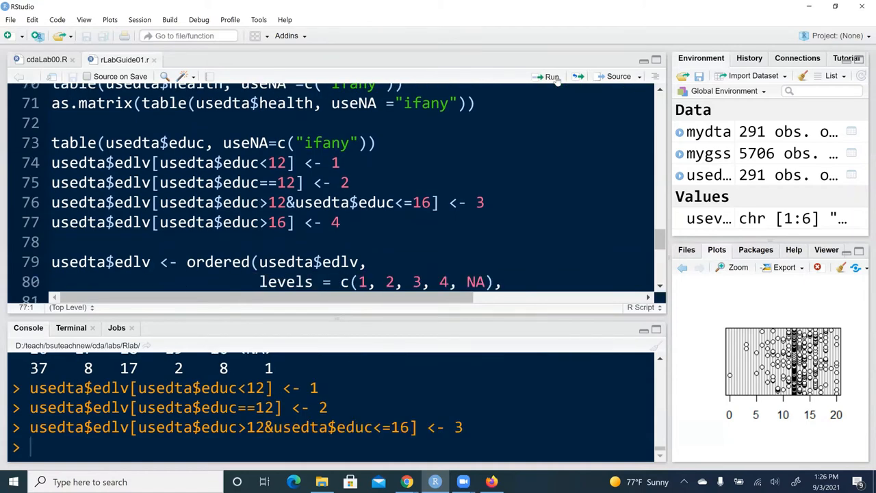
{"action": "left_click", "coordinate": [549, 76]}
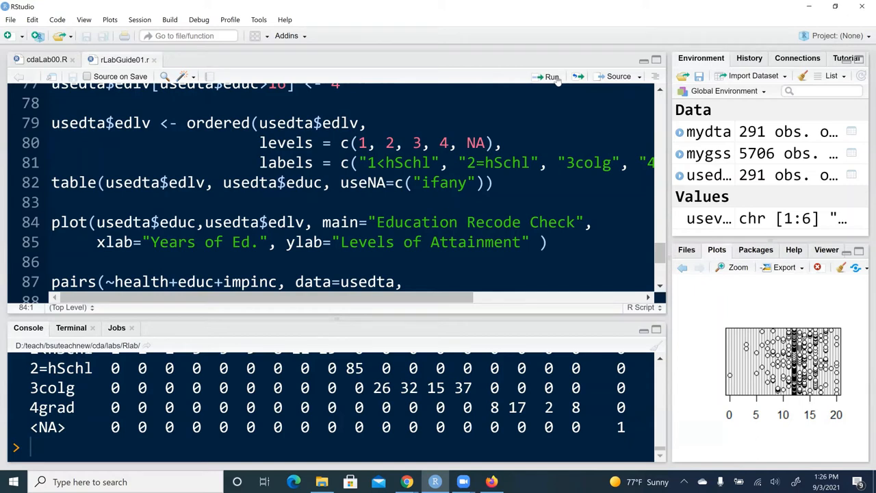
{"action": "left_click", "coordinate": [548, 76]}
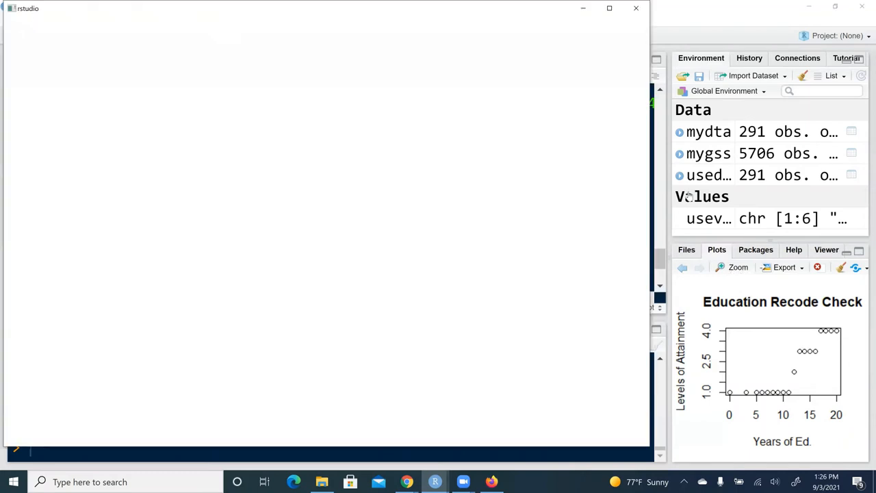
Open the Education Recode Check plot in the Plot Zoom window.
{"action": "left_click", "coordinate": [736, 267]}
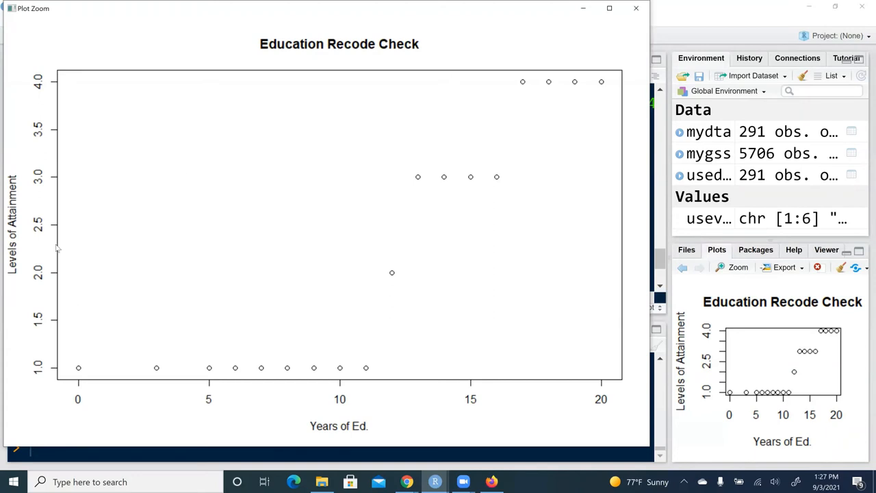
{"action": "mouse_move", "coordinate": [174, 423]}
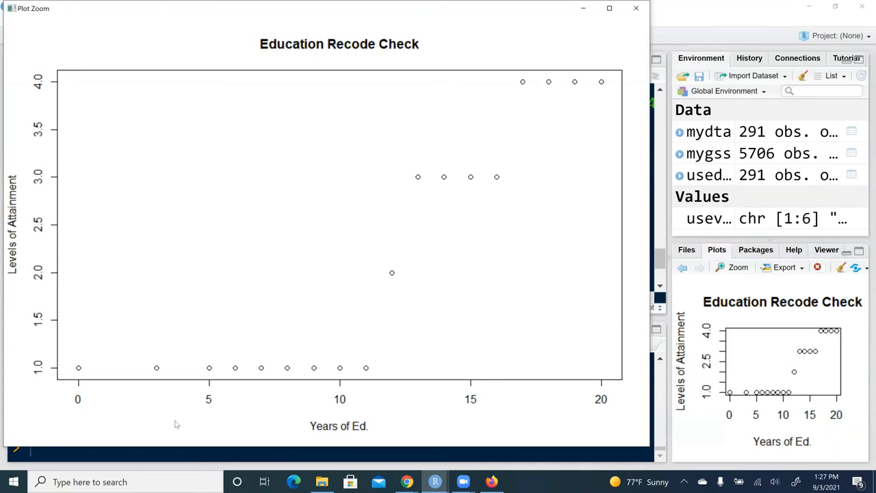
{"action": "mouse_move", "coordinate": [78, 347]}
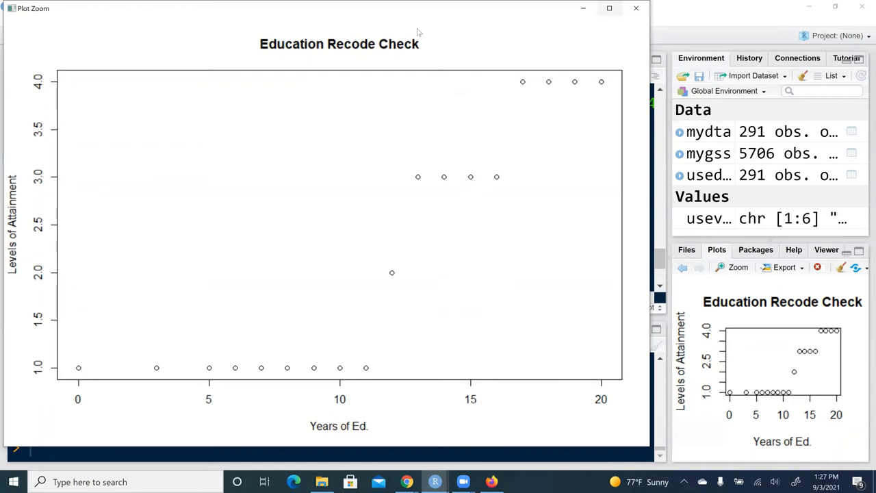
{"action": "mouse_move", "coordinate": [636, 8]}
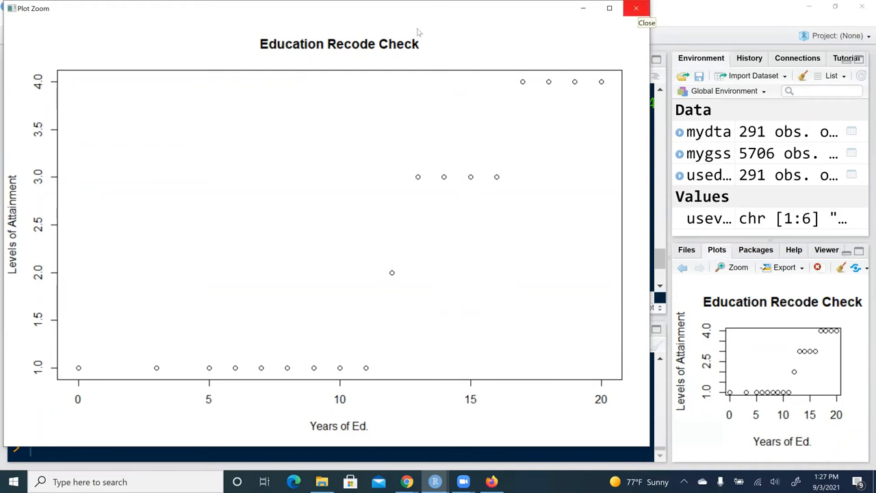
Move to the scatter plot matrix code and scroll to the closing sink() call.
{"action": "left_click", "coordinate": [635, 8]}
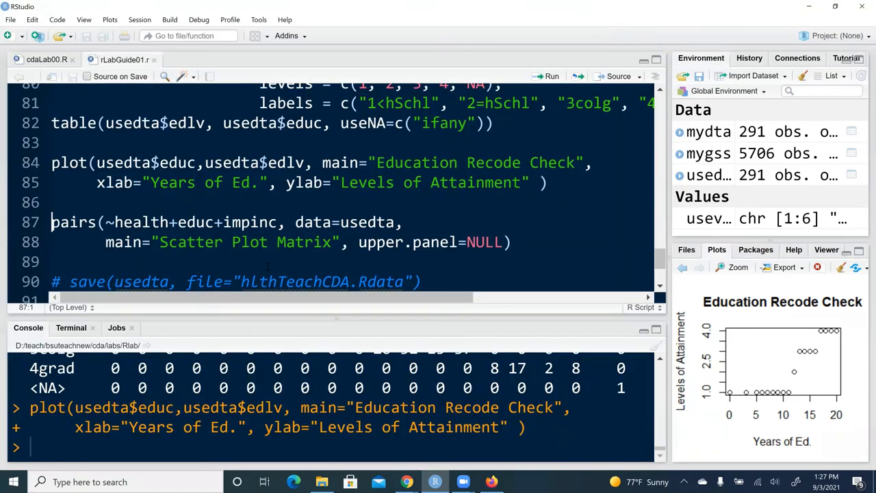
{"action": "scroll", "scroll_direction": "down", "scroll_amount": 3}
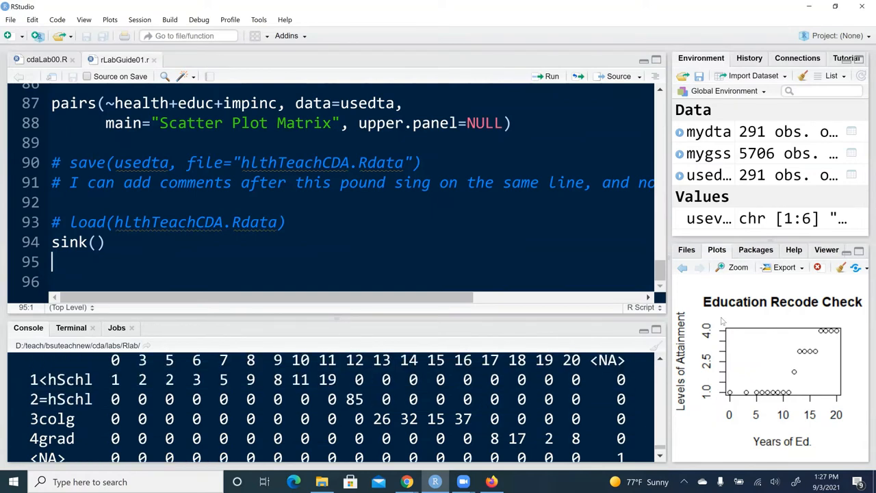
{"action": "mouse_move", "coordinate": [768, 332]}
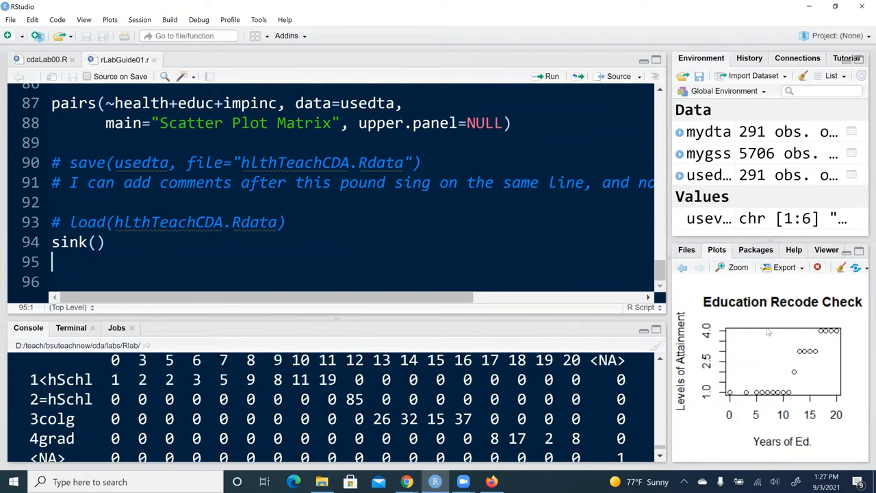
{"action": "mouse_move", "coordinate": [862, 369]}
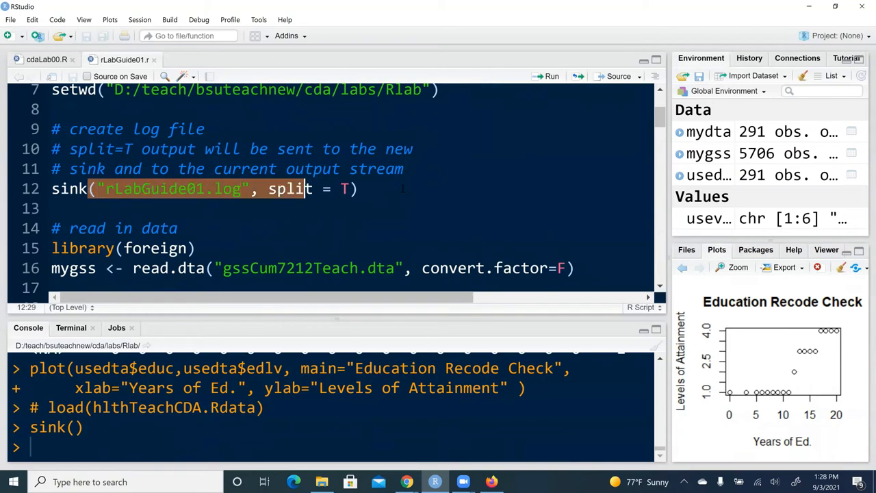
{"action": "scroll", "scroll_direction": "down", "scroll_amount": 3}
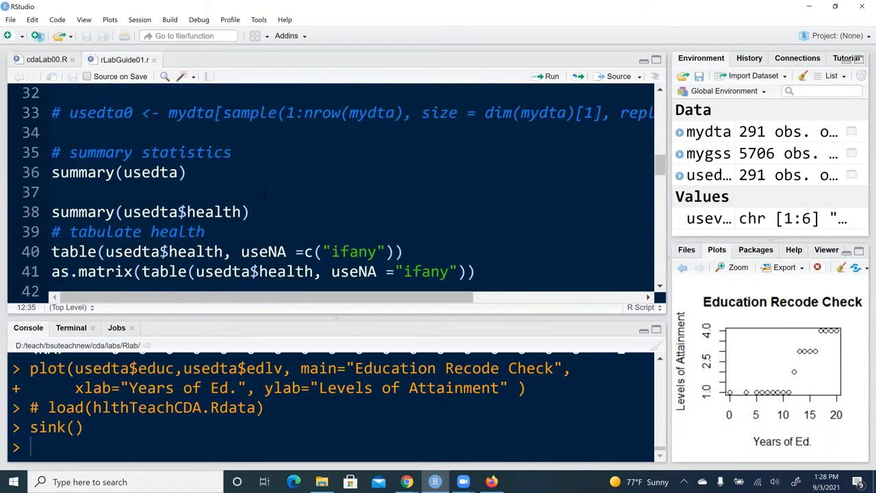
{"action": "scroll", "scroll_direction": "down", "scroll_amount": 3}
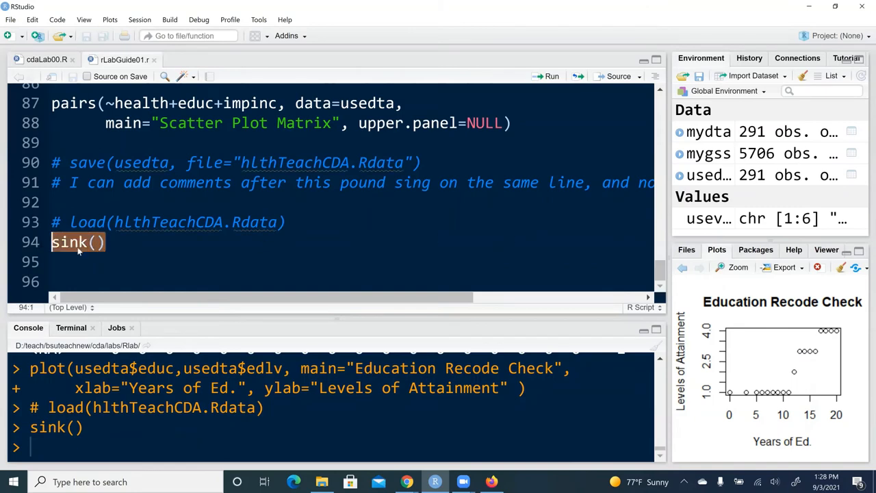
{"action": "mouse_move", "coordinate": [77, 242]}
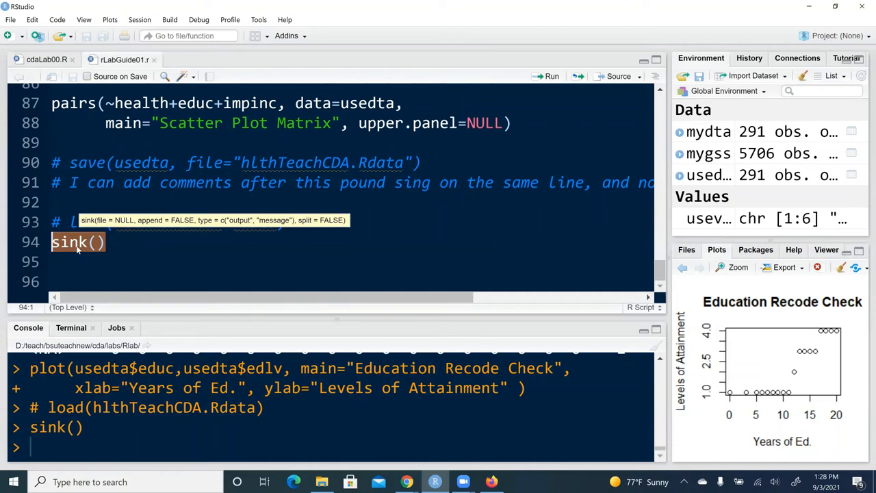
{"action": "mouse_move", "coordinate": [338, 481]}
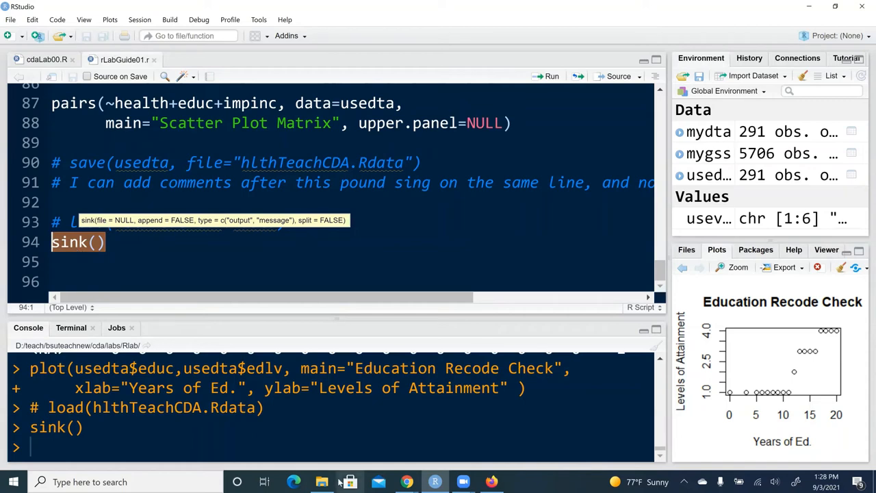
Browse to teach > bsuteachnew > cda > labs > RLab and select the rLabGuide01 log.
{"action": "left_click", "coordinate": [321, 481]}
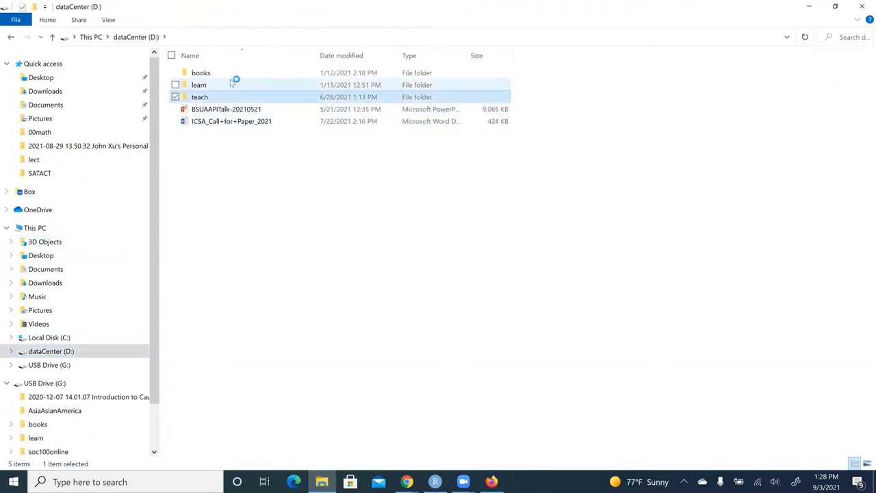
{"action": "double_click", "coordinate": [199, 96]}
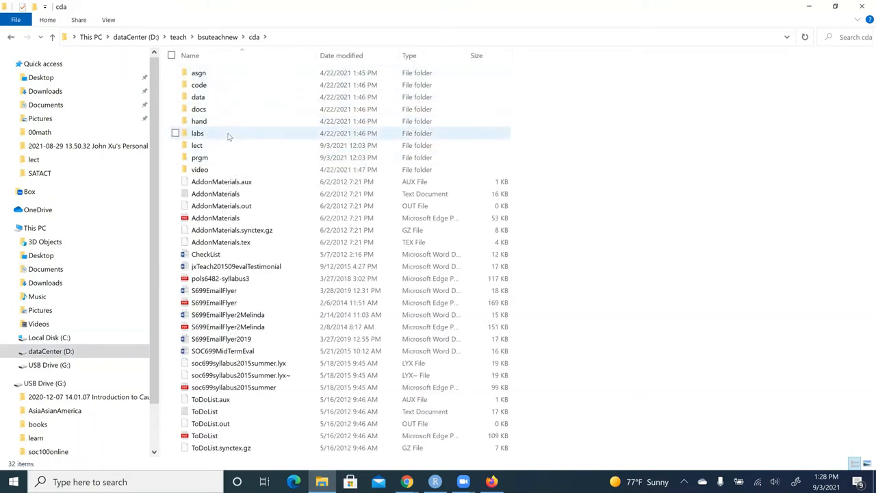
{"action": "double_click", "coordinate": [197, 132]}
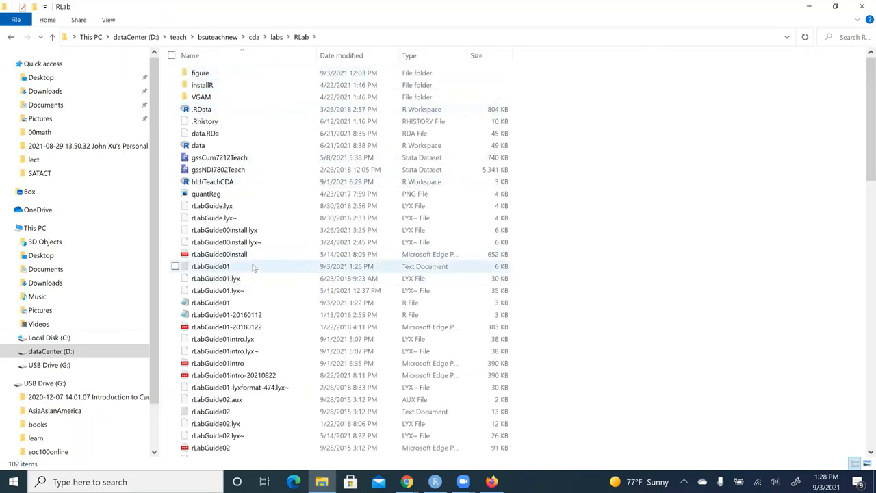
{"action": "left_click", "coordinate": [211, 267]}
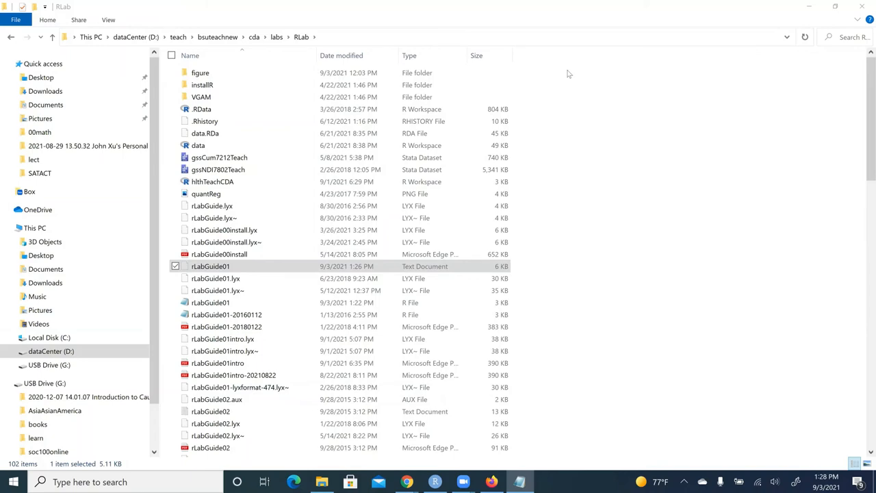
{"action": "double_click", "coordinate": [210, 266]}
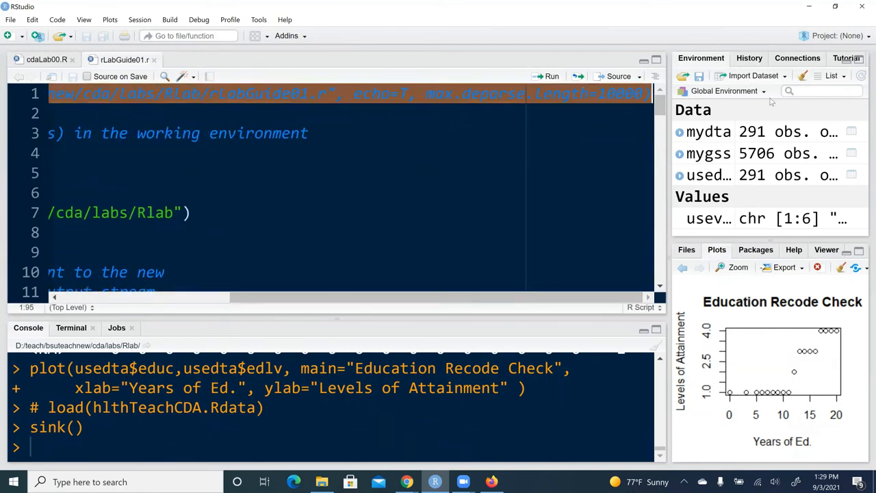
{"action": "mouse_move", "coordinate": [450, 223]}
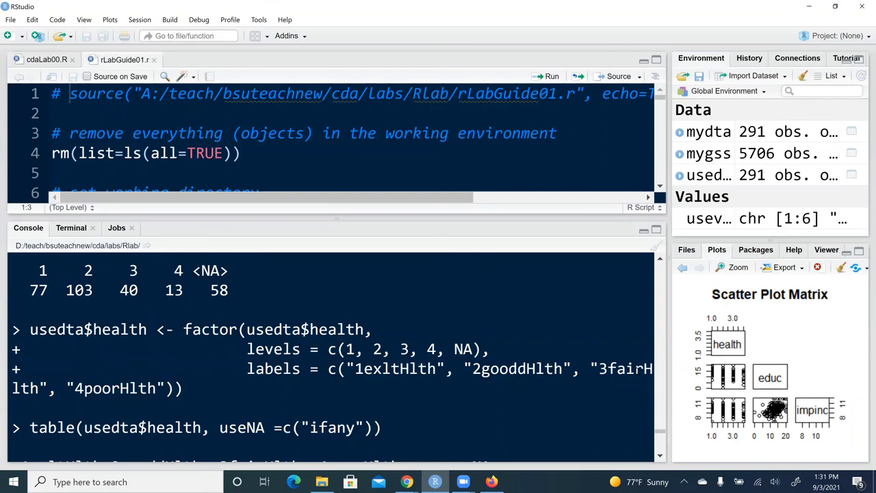
{"action": "mouse_move", "coordinate": [808, 317]}
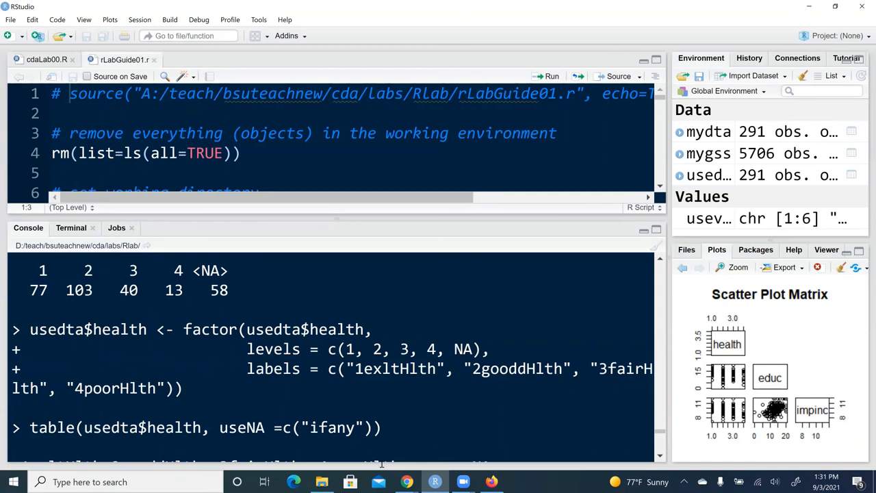
Open the updated 12 KB rLabGuide01 log from File Explorer in Notepad.
{"action": "left_click", "coordinate": [322, 482]}
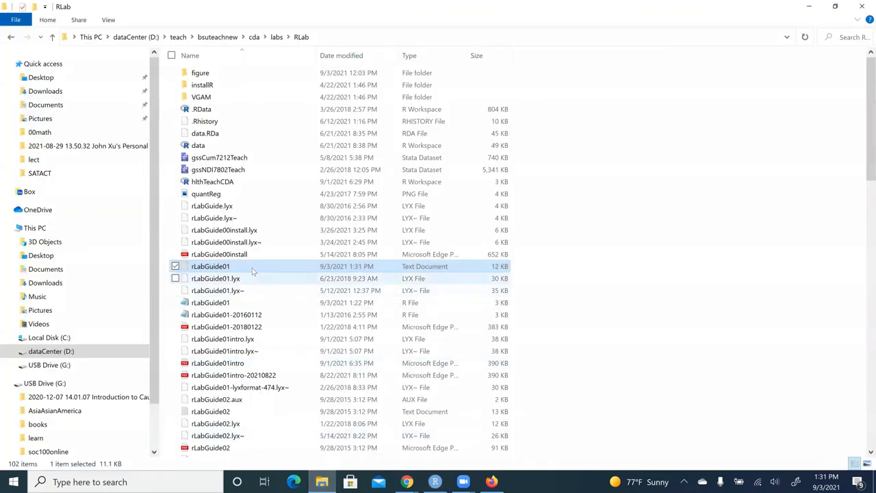
{"action": "double_click", "coordinate": [210, 266]}
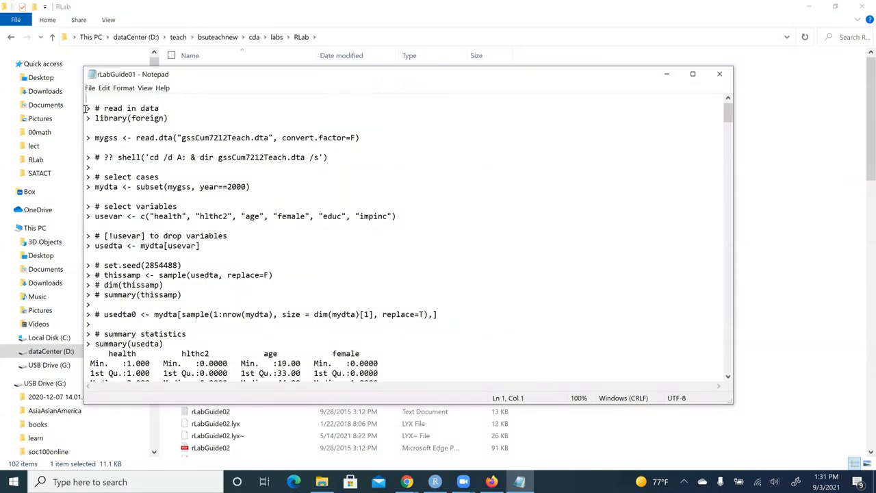
Highlight summary(usedta) and scroll to its statistics for health, hlthc2, age and female.
{"action": "left_click_drag", "start_coordinate": [87, 107], "coordinate": [360, 137]}
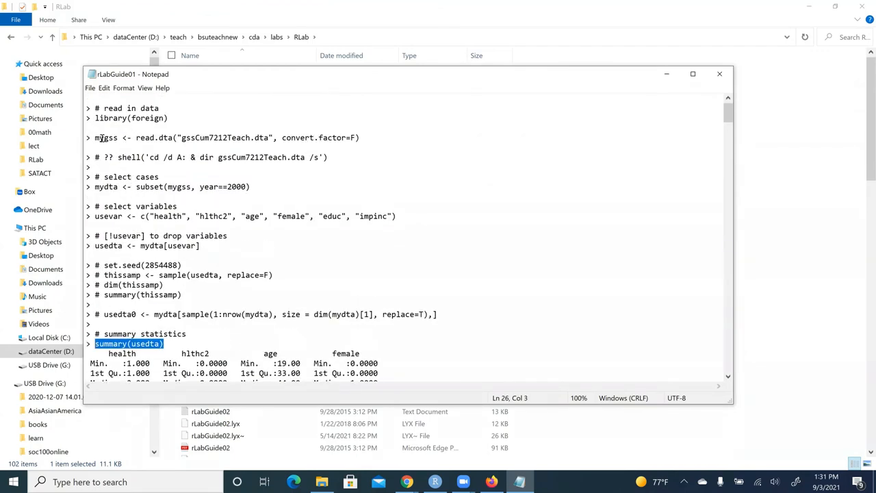
{"action": "mouse_move", "coordinate": [92, 130]}
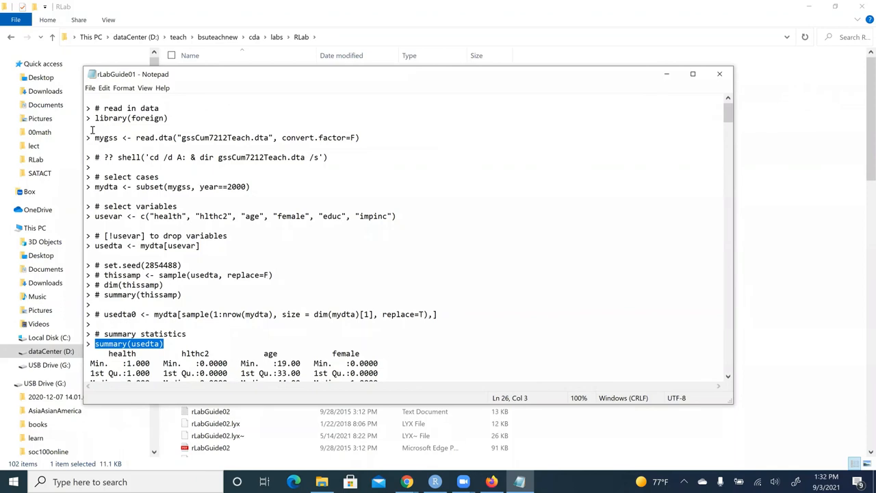
{"action": "mouse_move", "coordinate": [87, 129]}
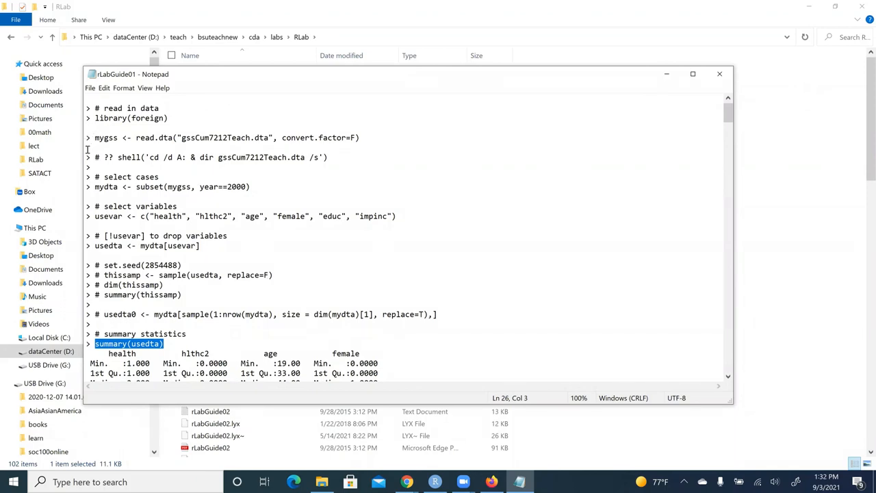
{"action": "scroll", "scroll_direction": "down", "scroll_amount": 3}
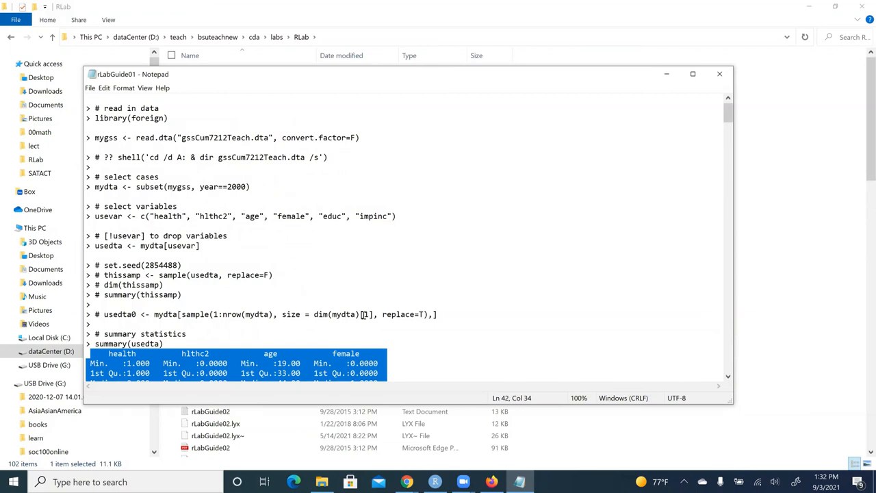
{"action": "mouse_move", "coordinate": [361, 269]}
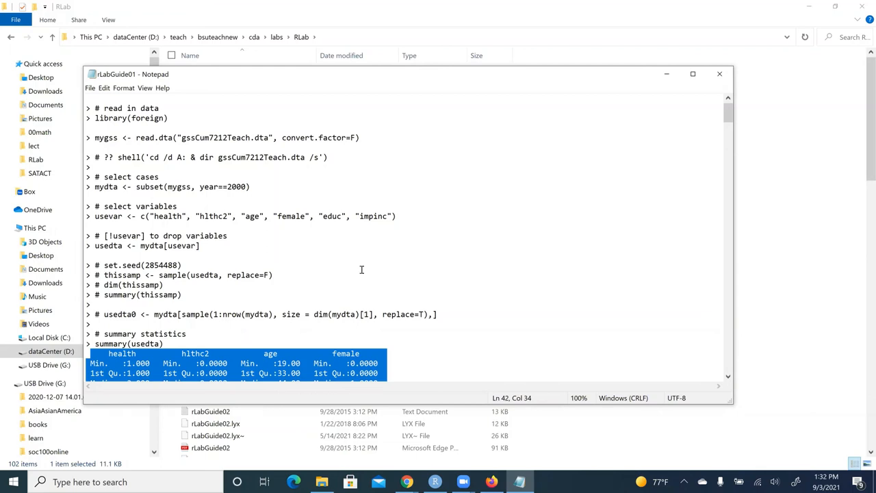